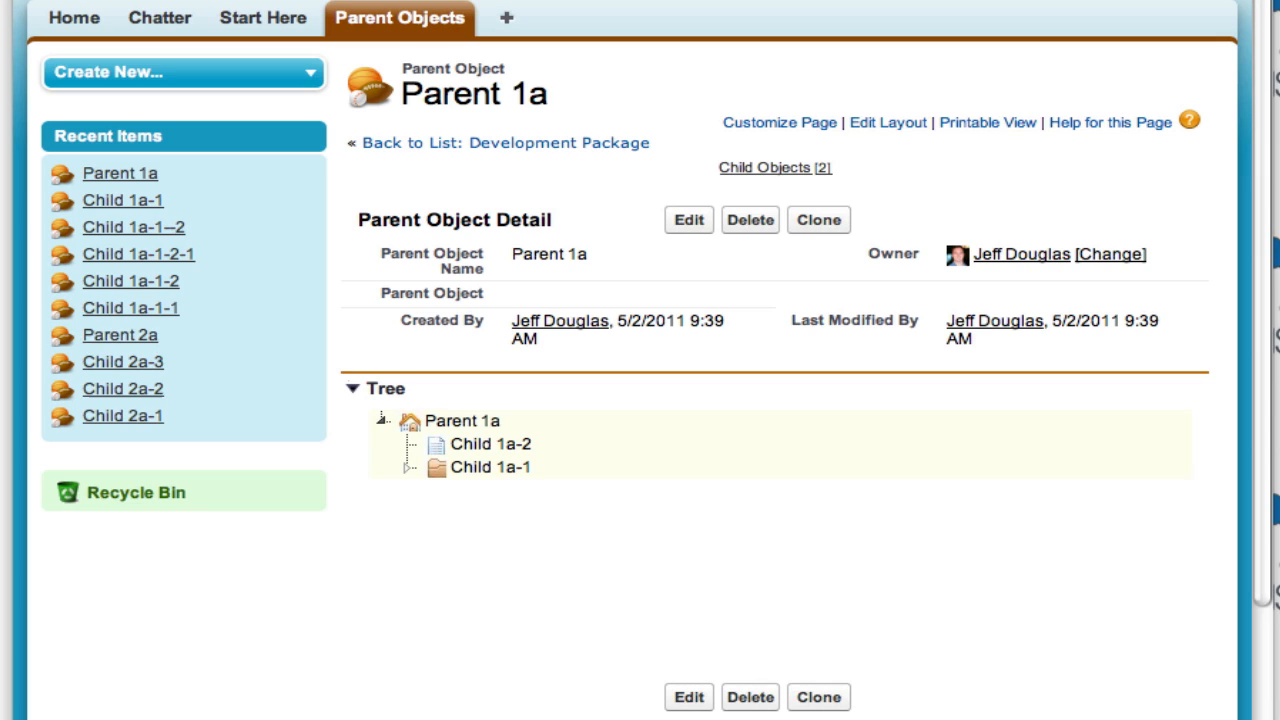
mouse_move(182, 688)
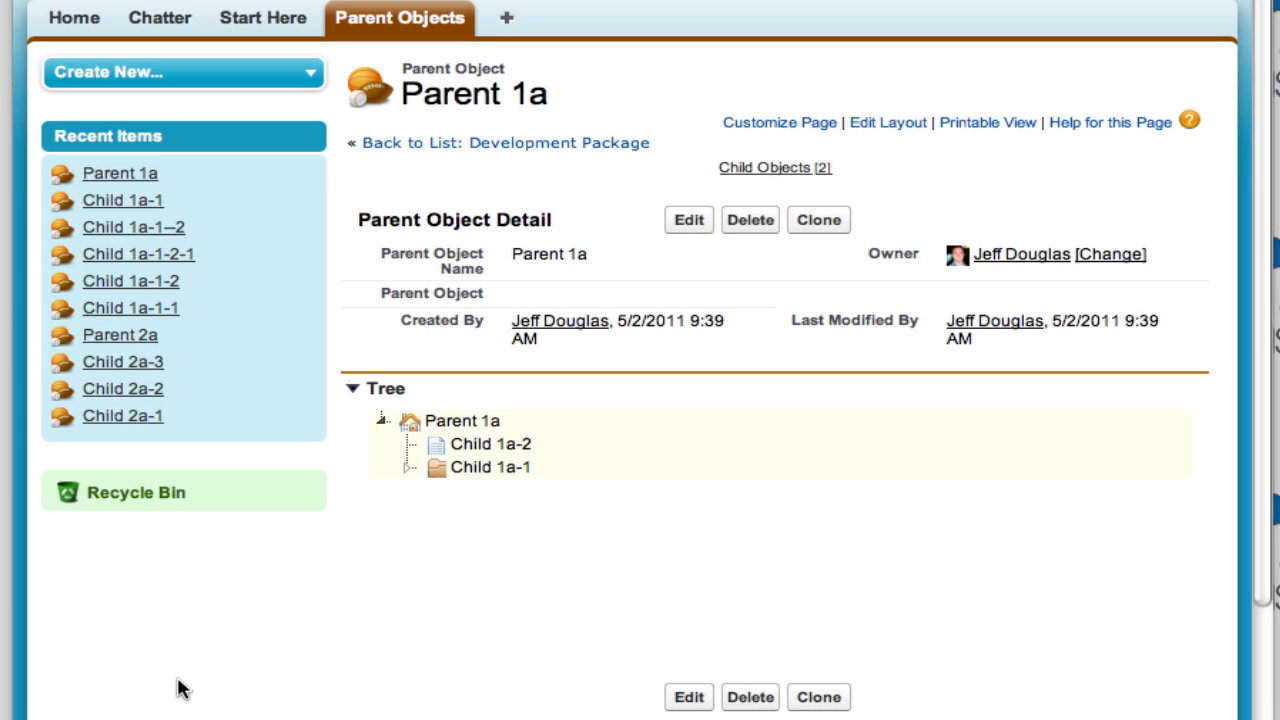
mouse_move(322, 527)
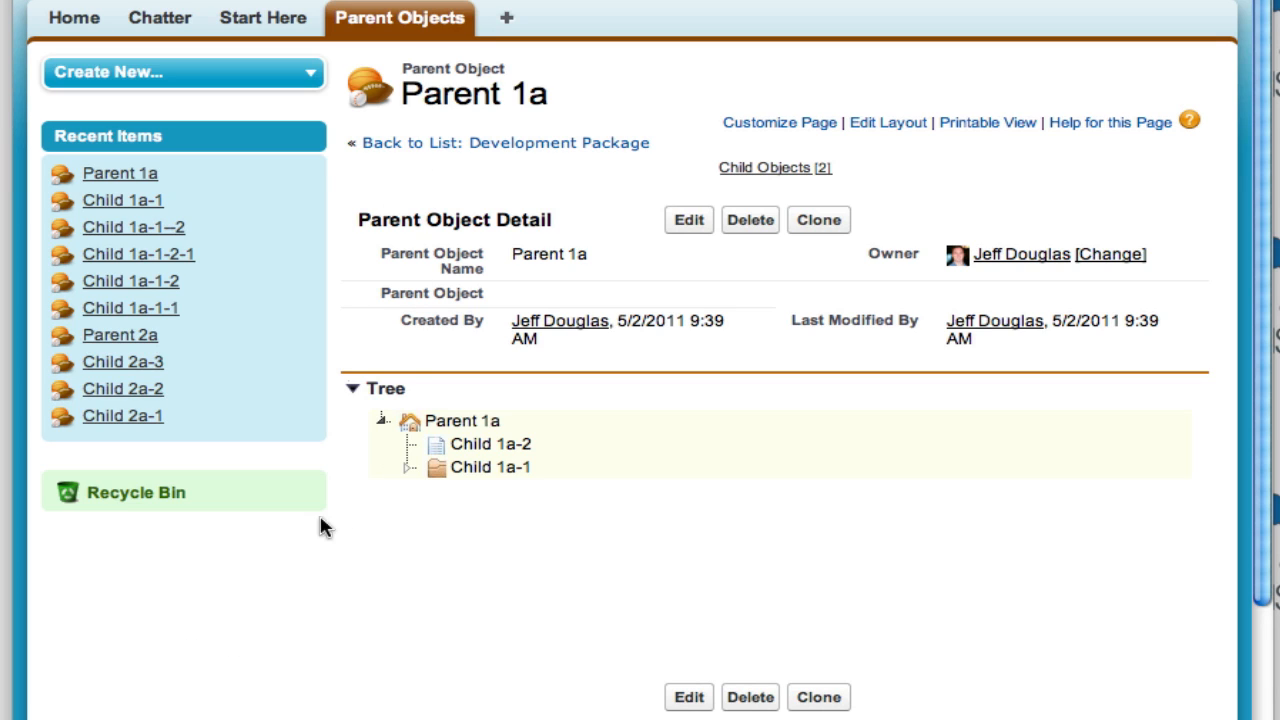
mouse_move(210, 648)
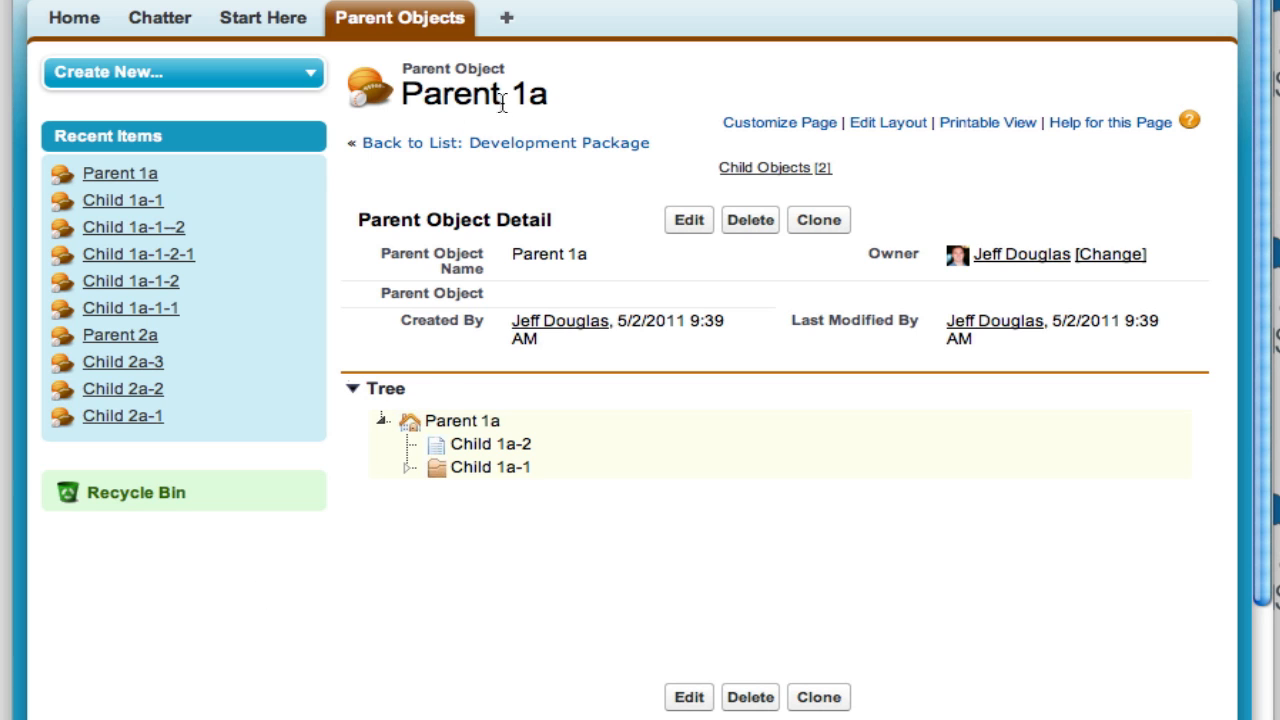
- Open the Child 1a-1 record from Child Objects and view its Child 1a-1-2 and 1a-1-1 tree
scroll(down, 3)
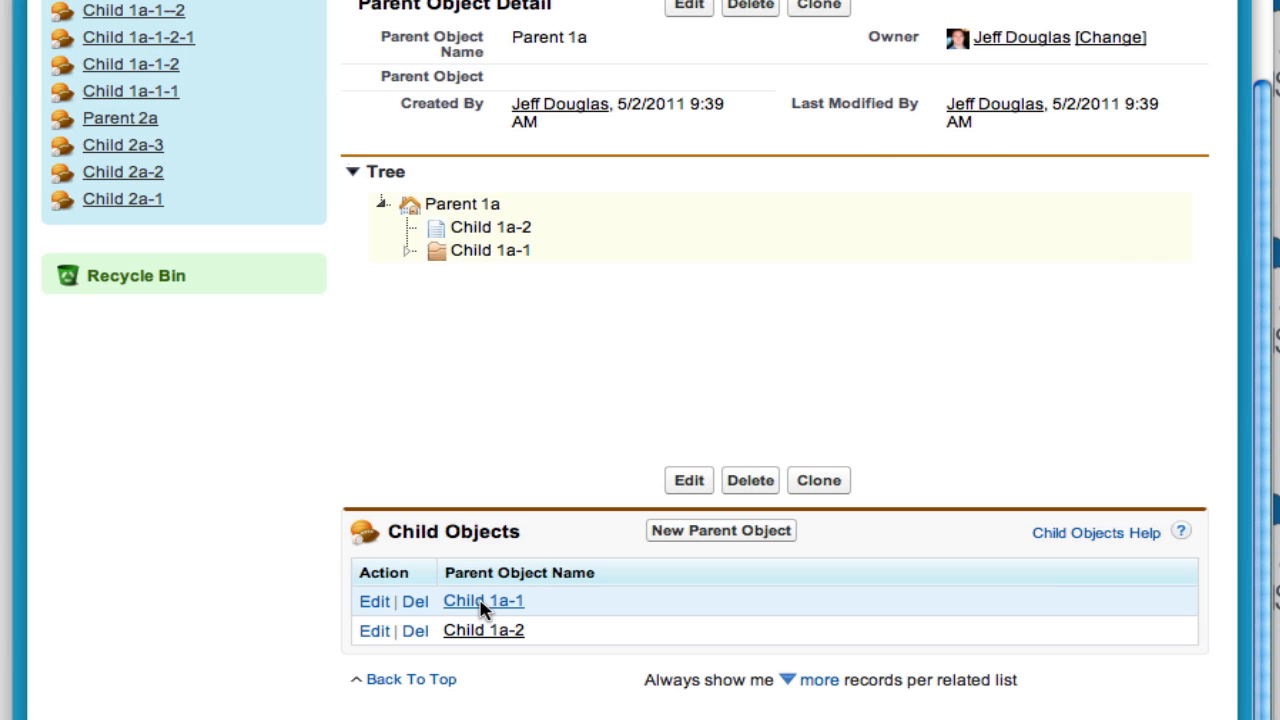
click(483, 600)
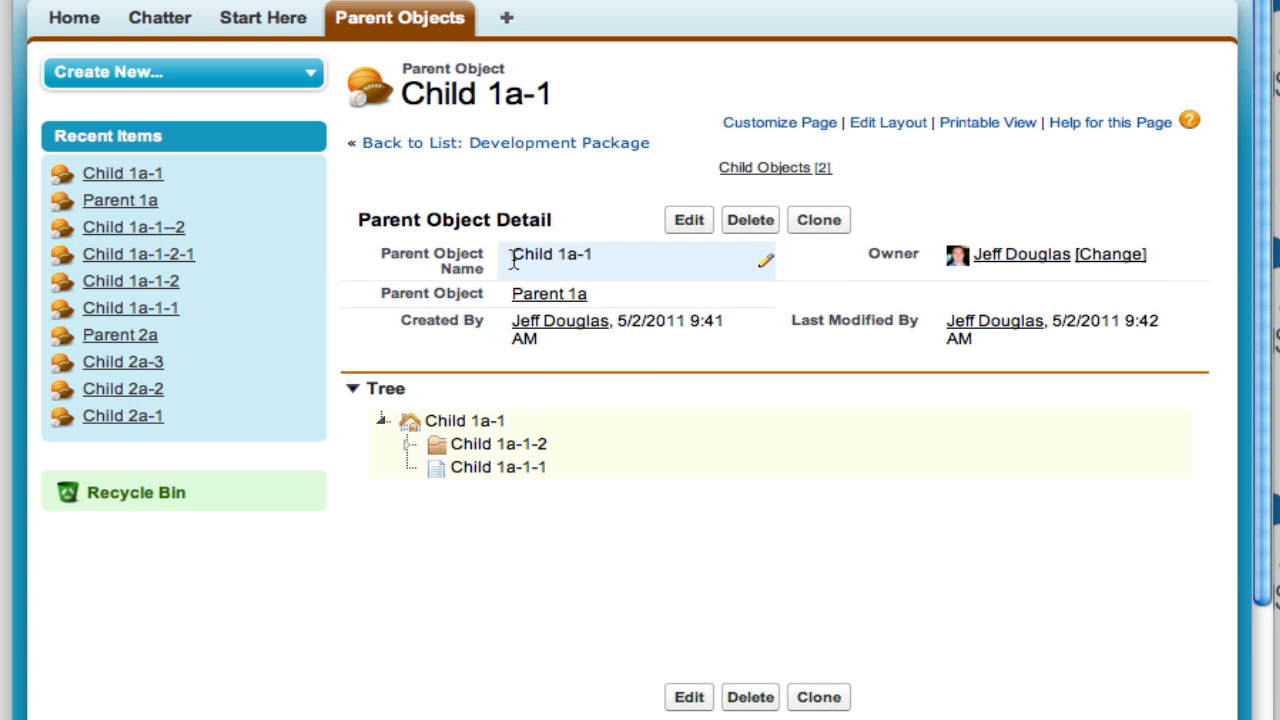
mouse_move(565, 302)
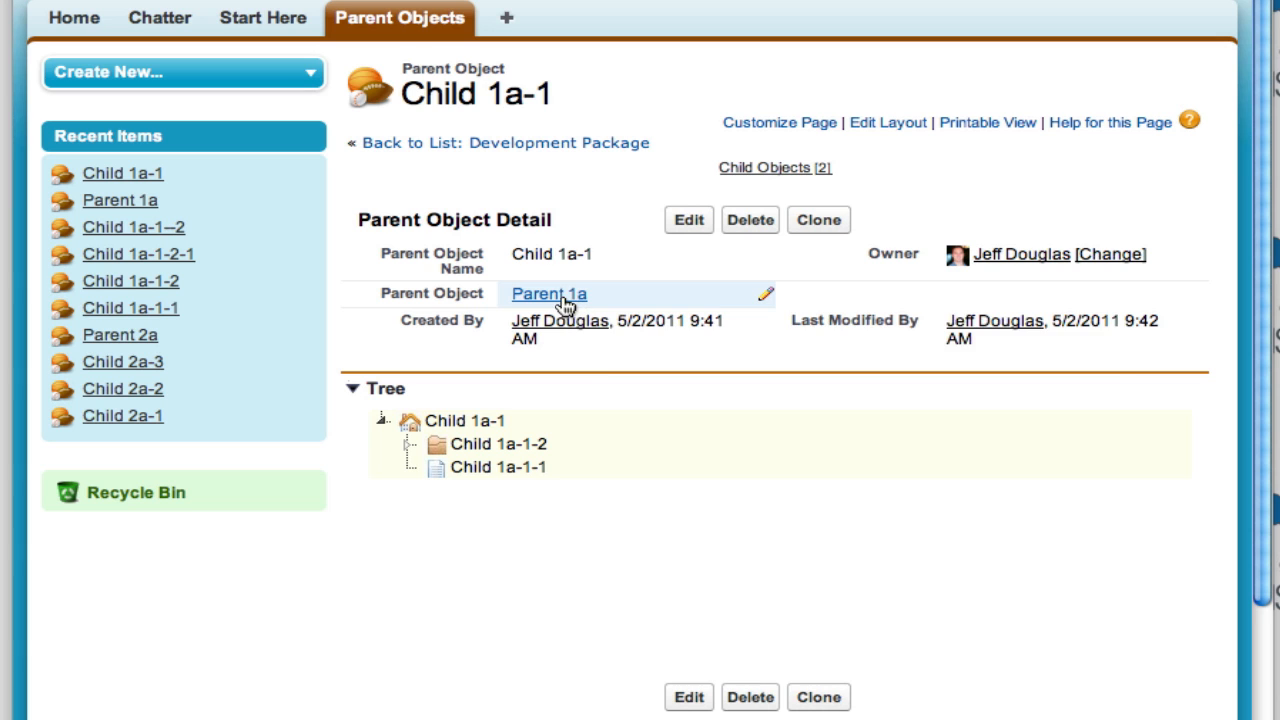
scroll(down, 3)
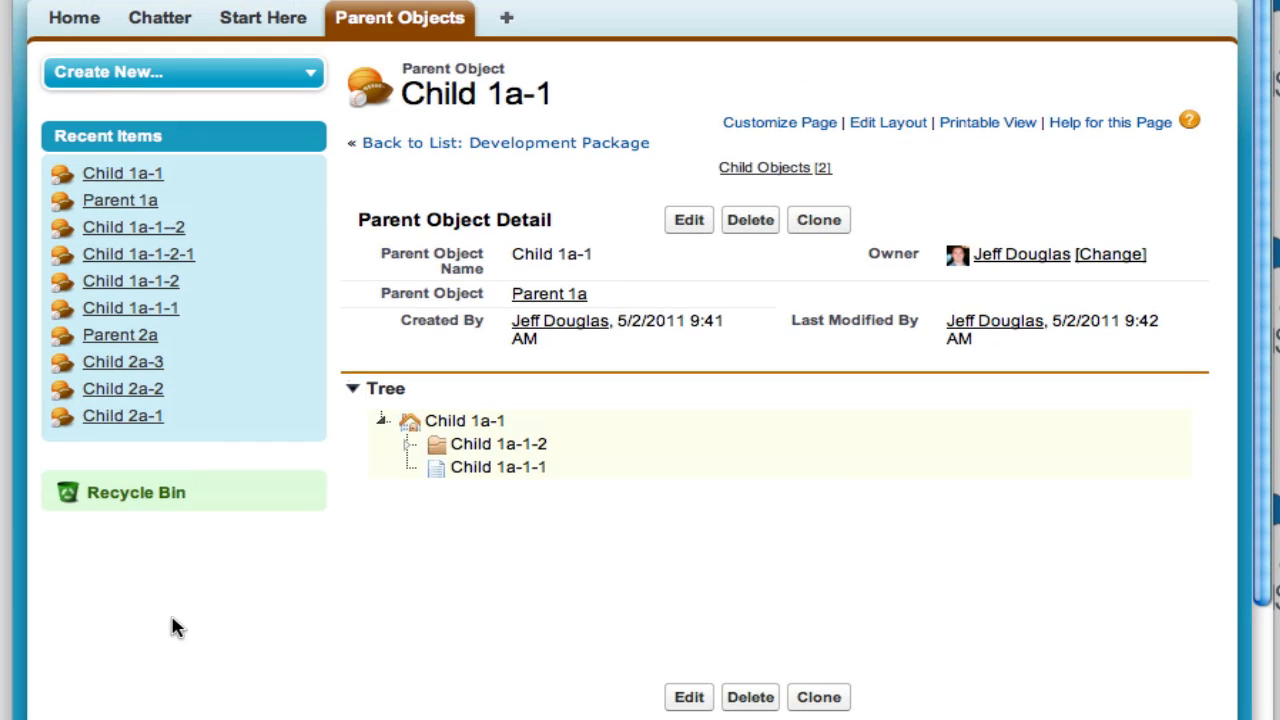
mouse_move(119, 200)
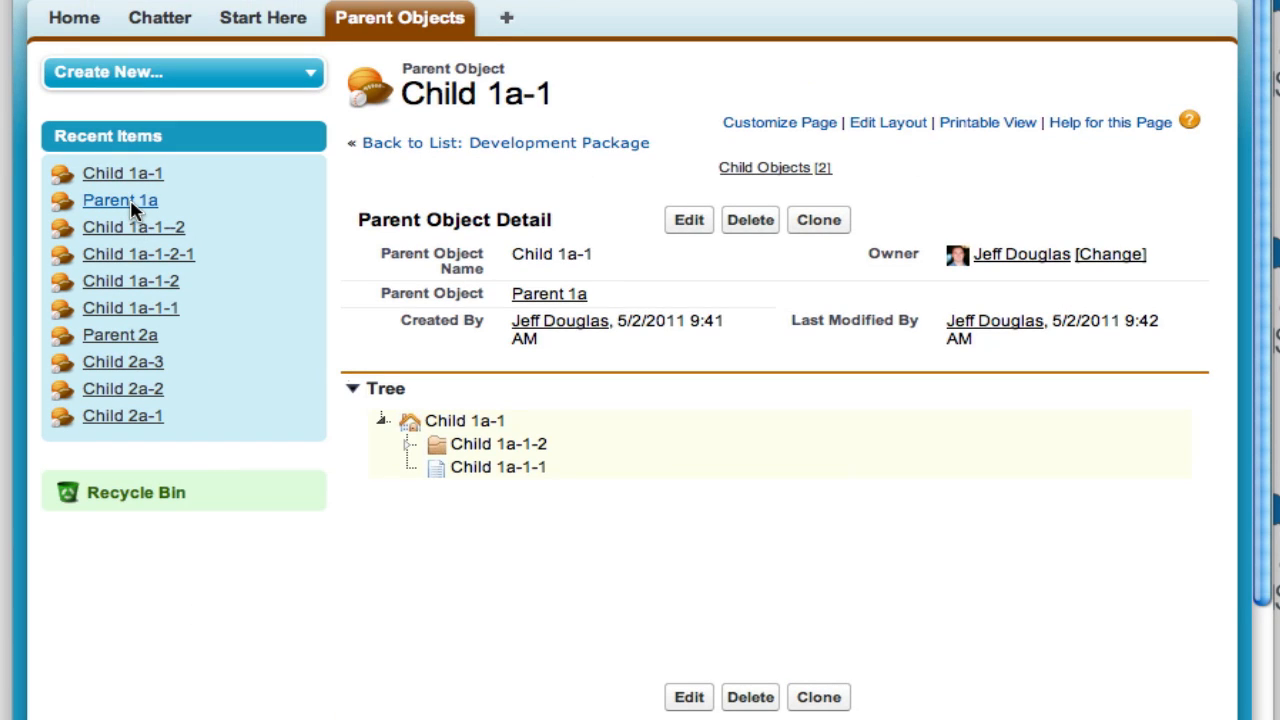
- Return to the Parent 1a record via Recent Items
click(119, 200)
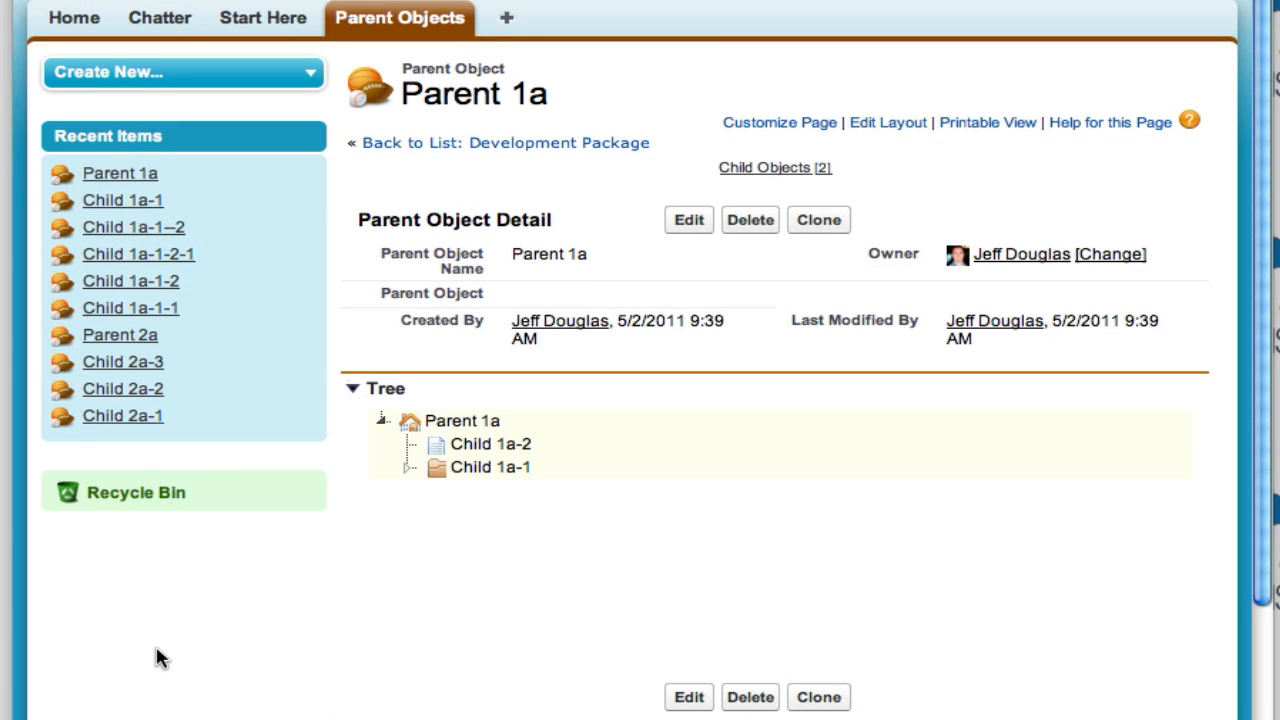
mouse_move(768, 465)
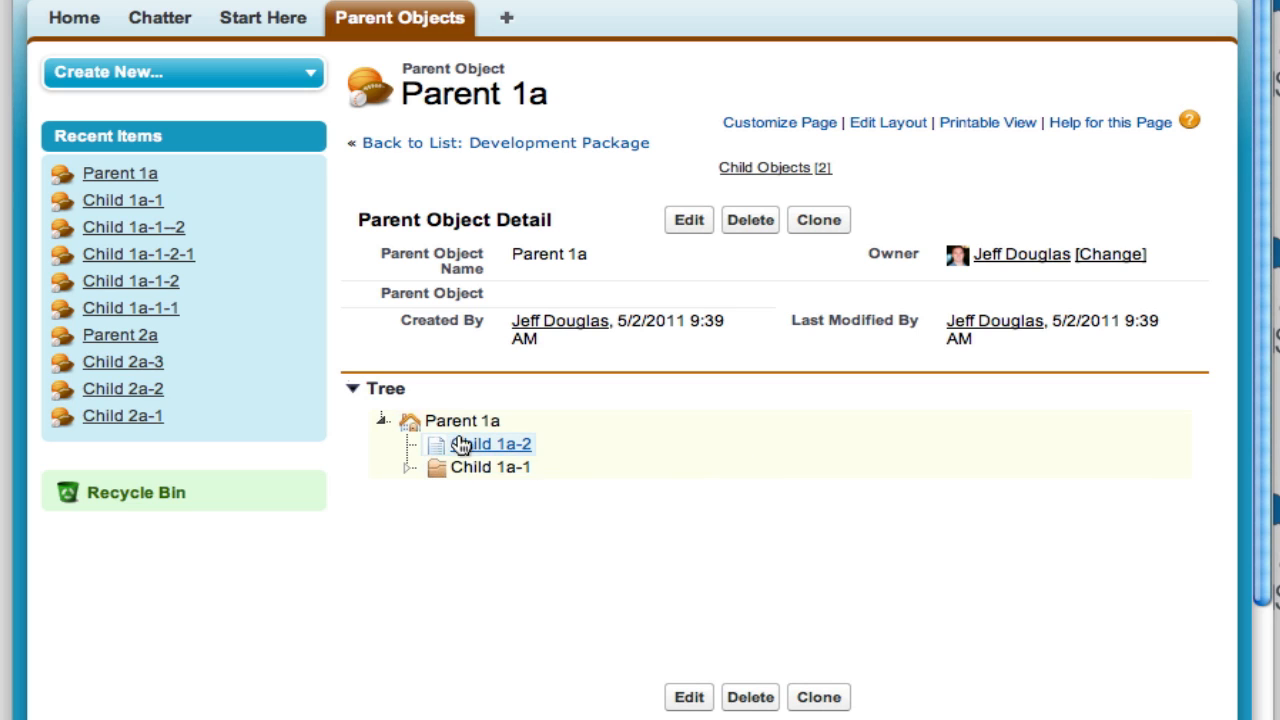
mouse_move(408, 477)
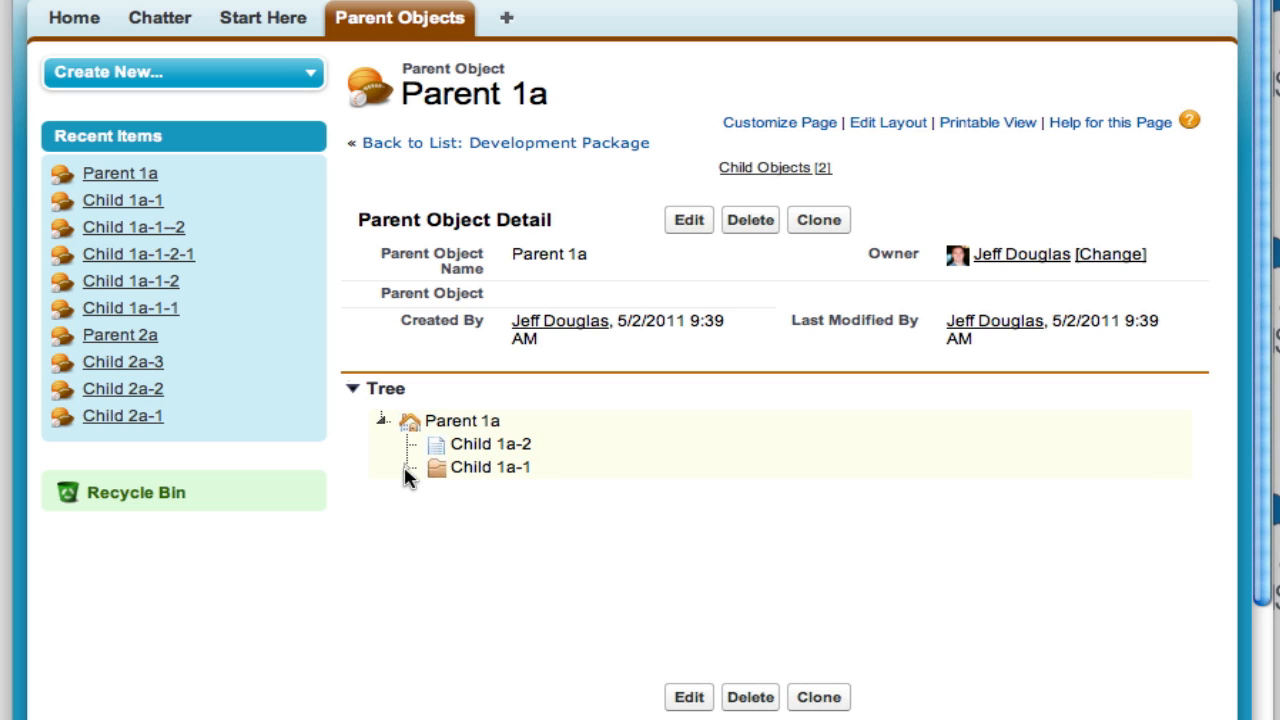
- Expand Child 1a-1 and then Child 1a-1-2 in the Tree section
click(413, 467)
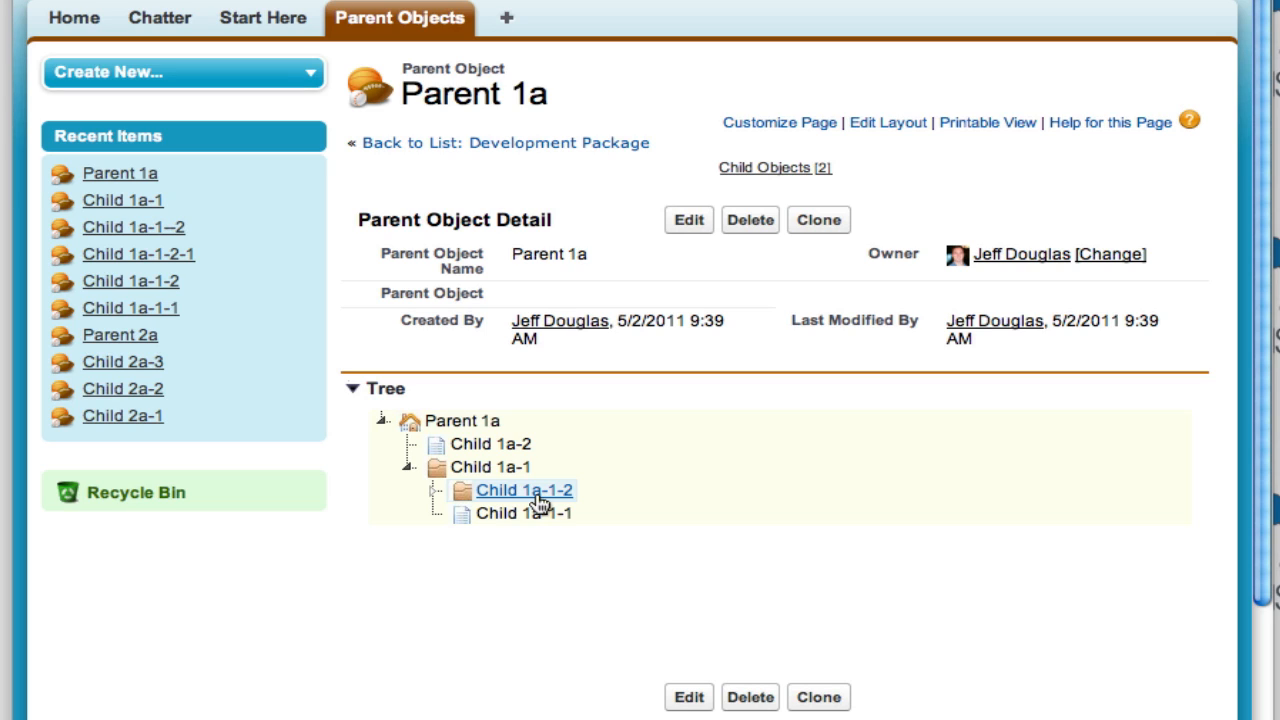
mouse_move(430, 500)
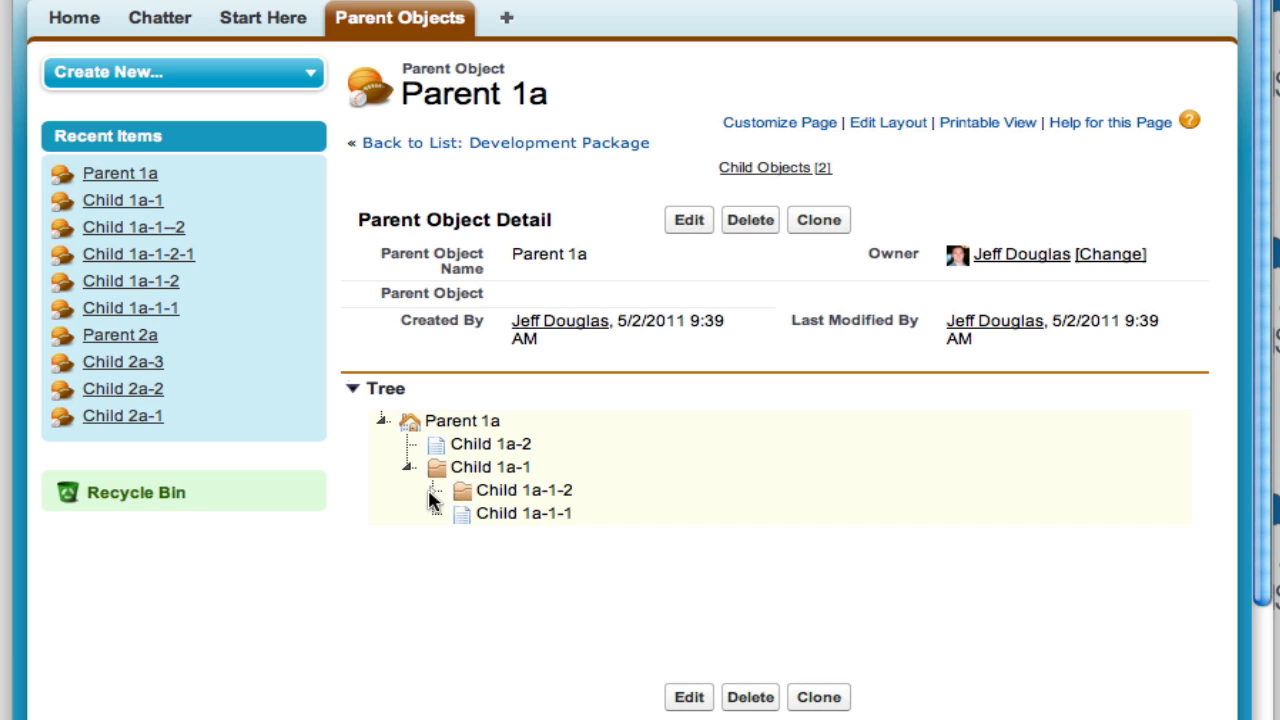
click(432, 490)
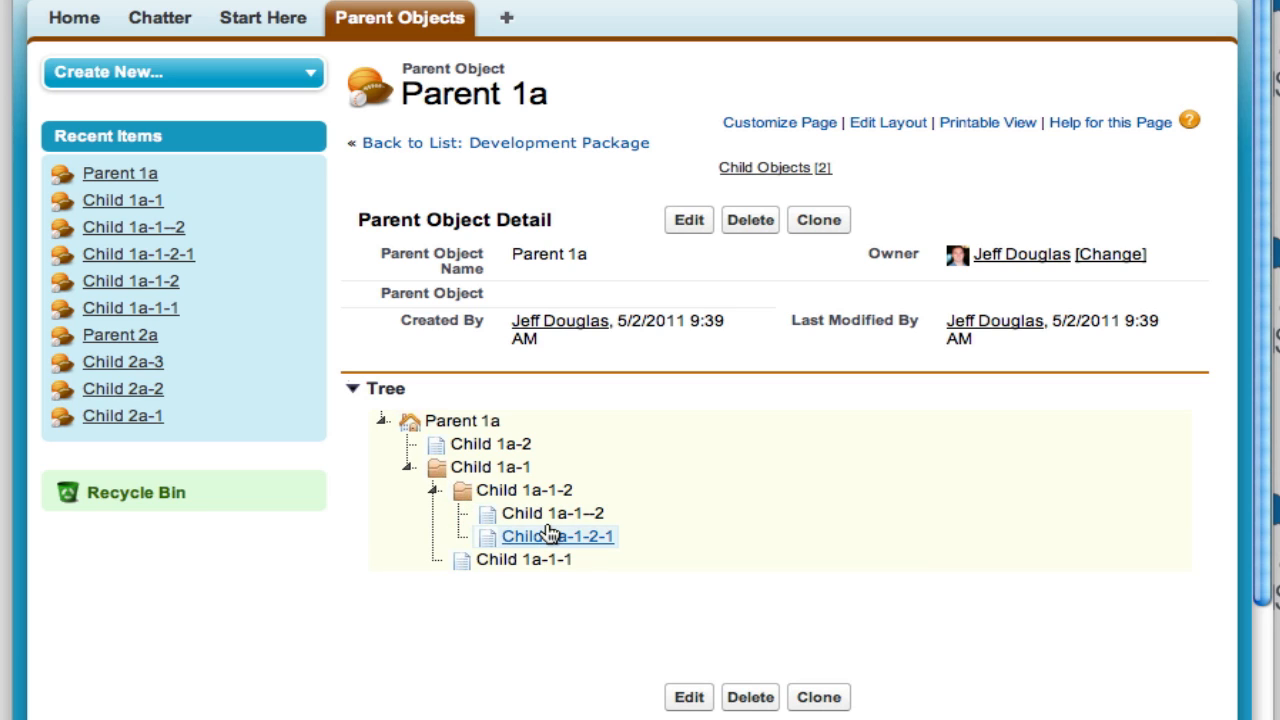